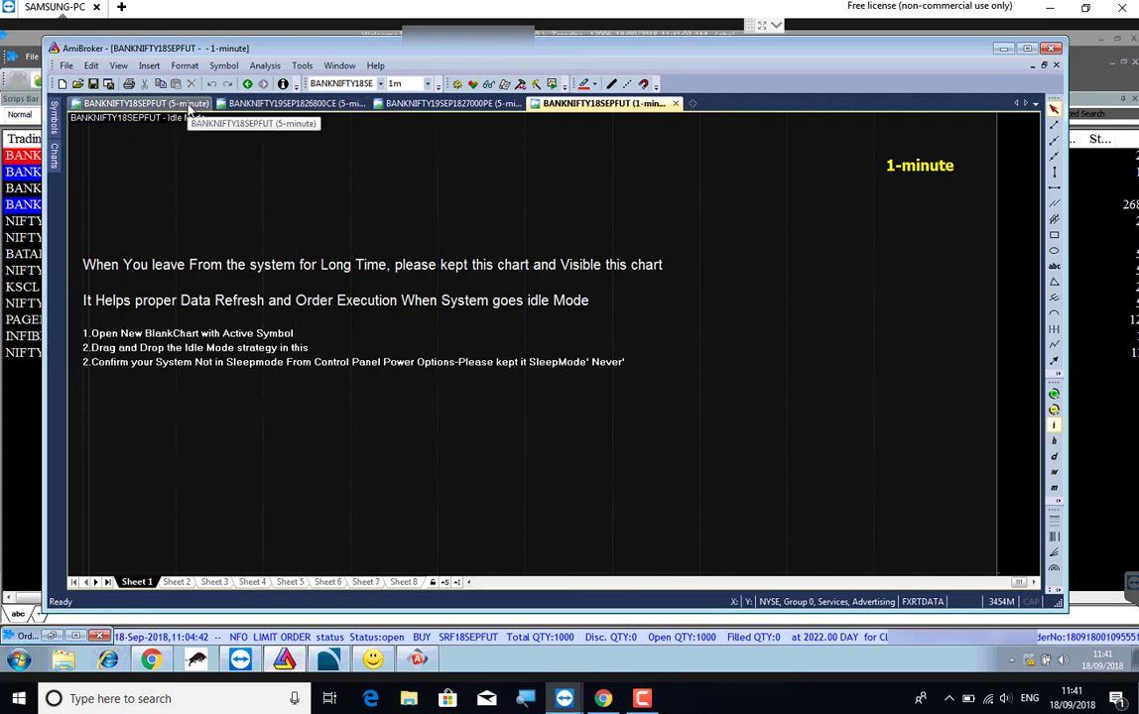
Cycle through the 26800CE, 27000PE and SEPFUT 5-minute charts, ending on 26800CE with its sell signal.
left_click(288, 103)
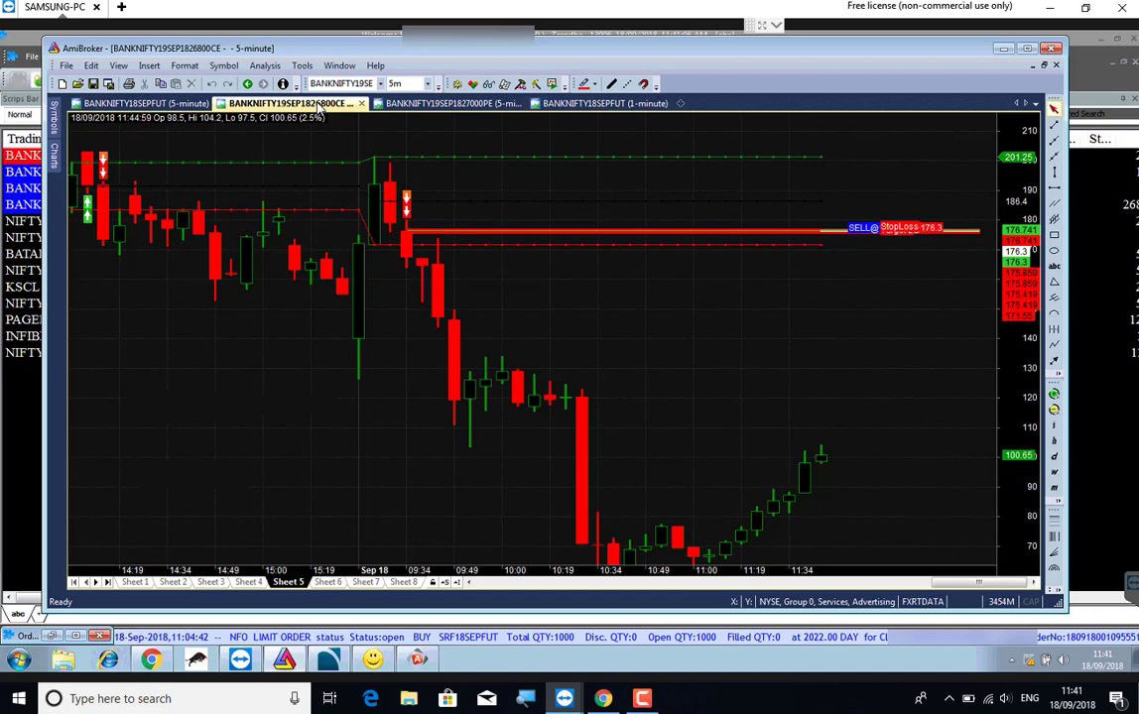
left_click(446, 103)
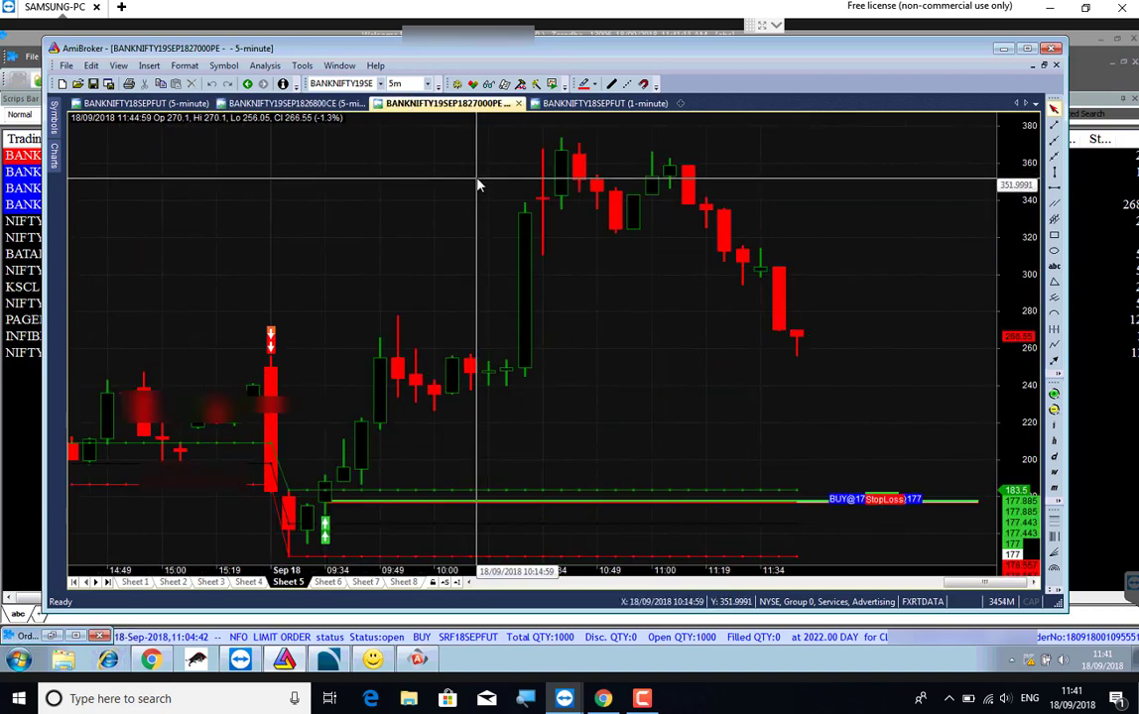
left_click(139, 103)
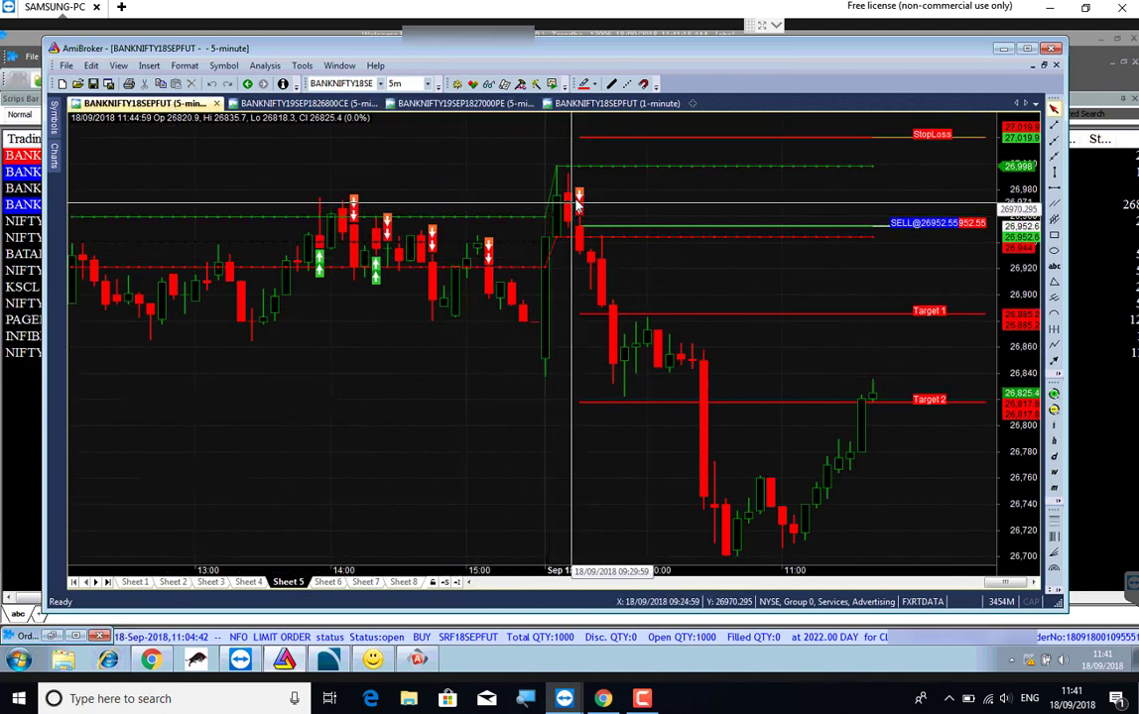
mouse_move(657, 371)
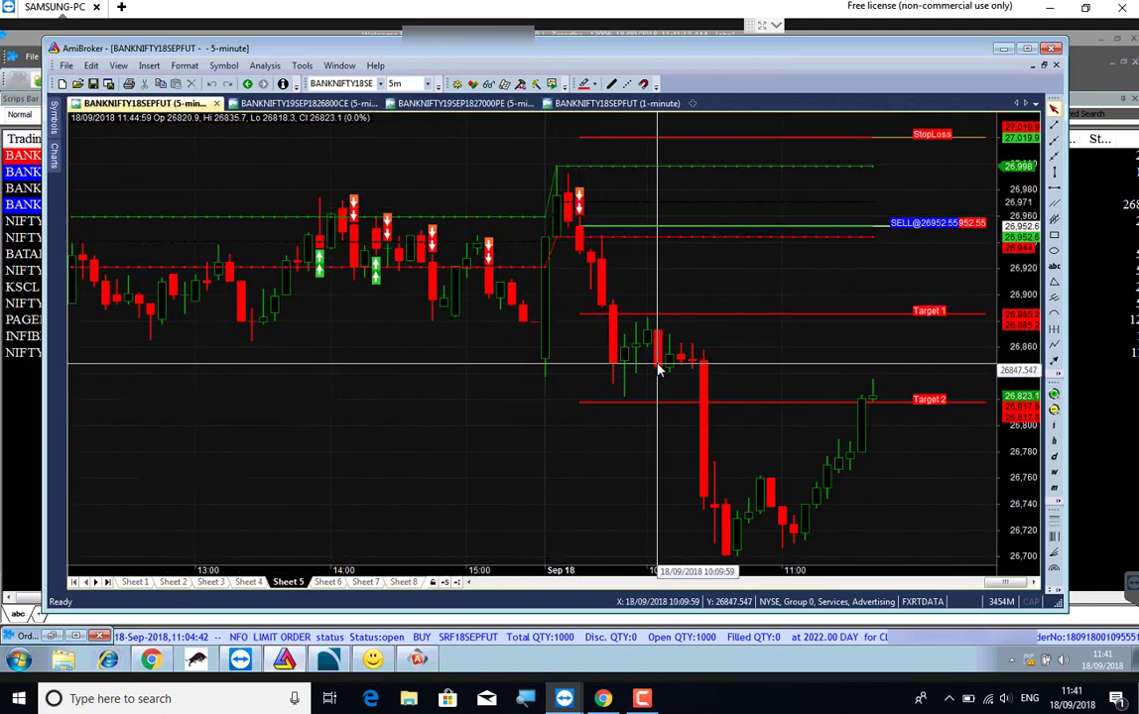
left_click(447, 104)
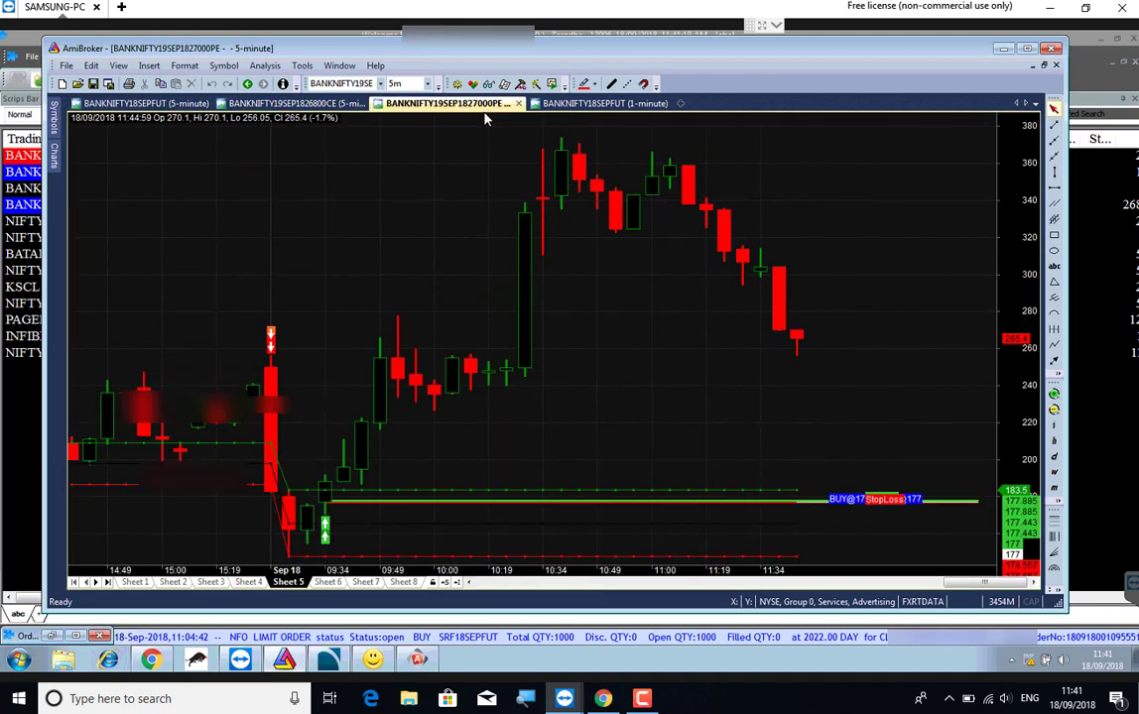
mouse_move(342, 504)
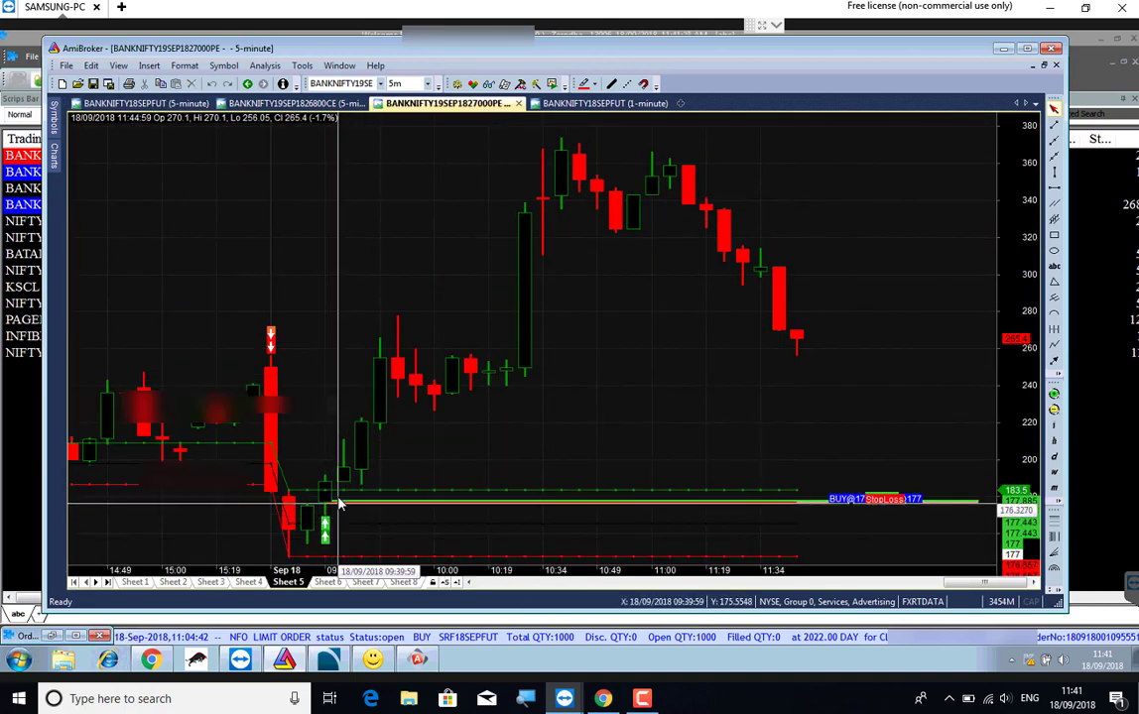
mouse_move(335, 500)
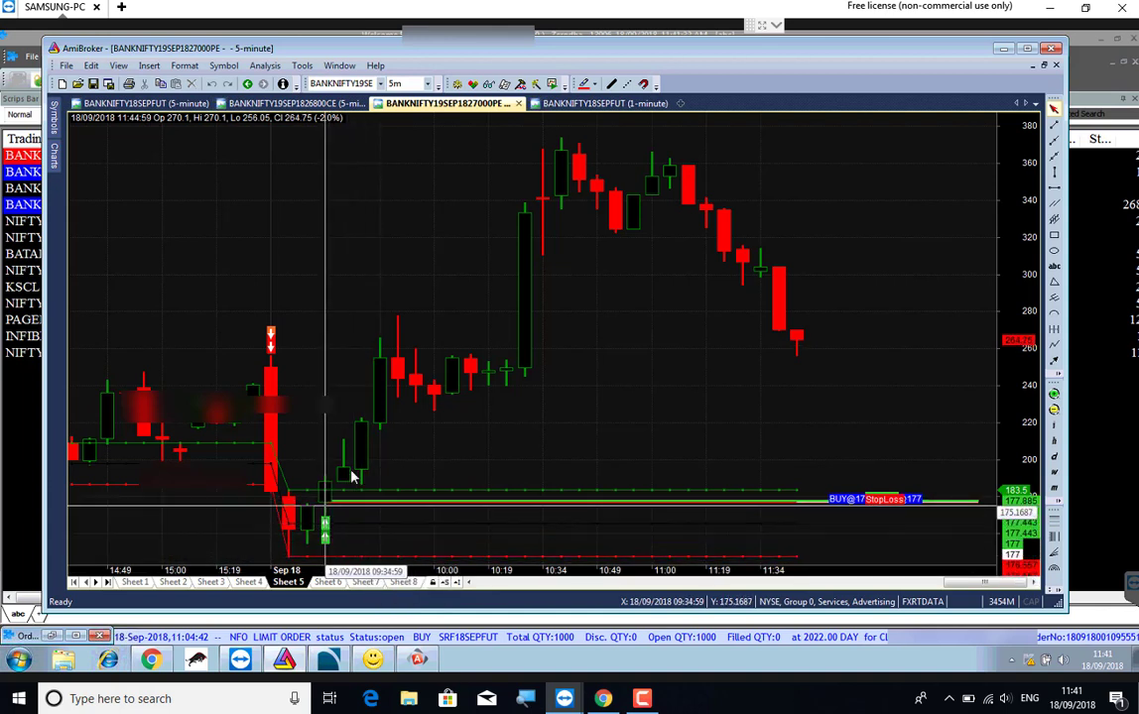
left_click(288, 103)
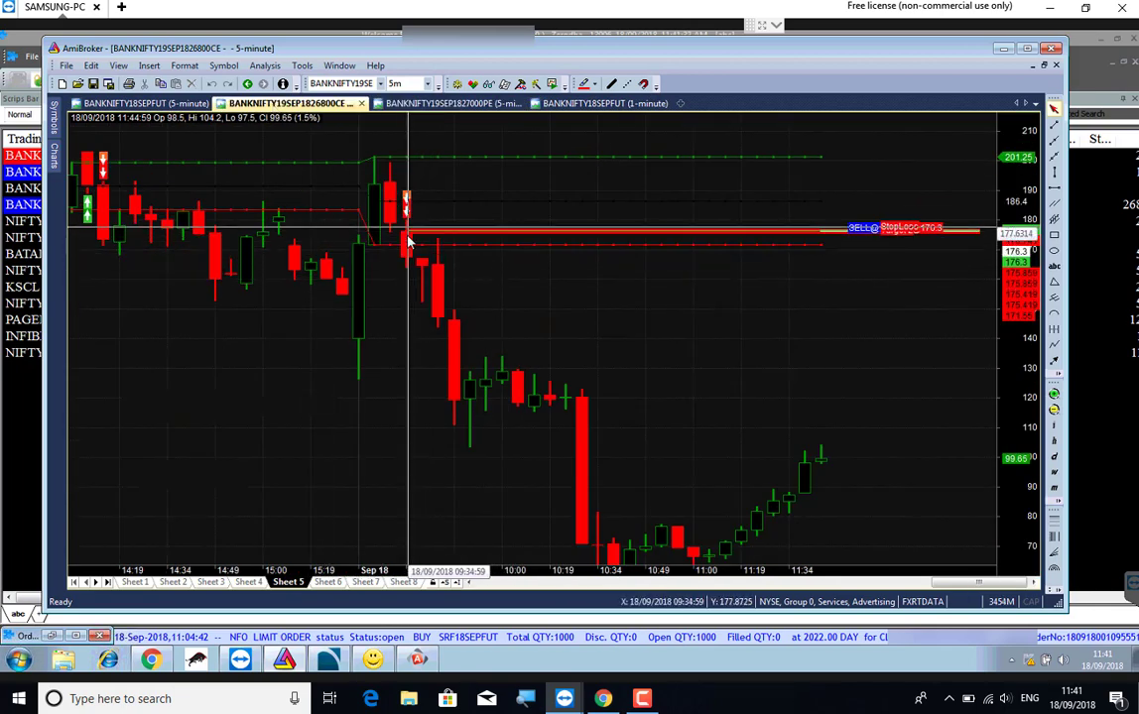
mouse_move(409, 248)
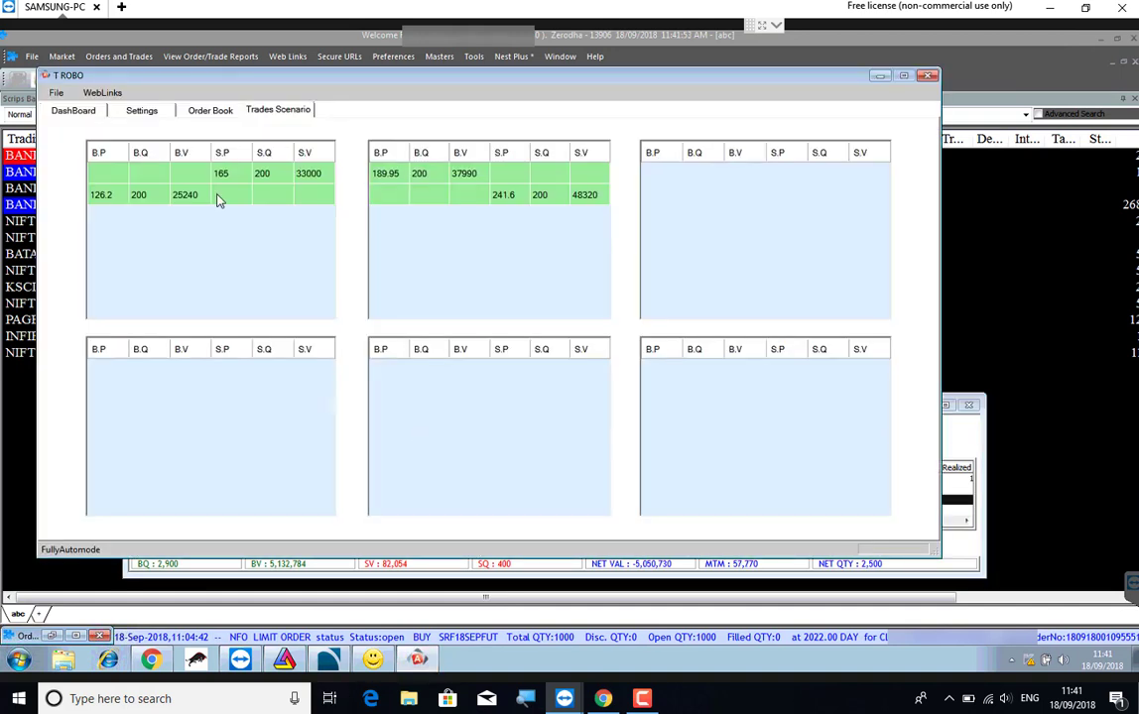
left_click(73, 112)
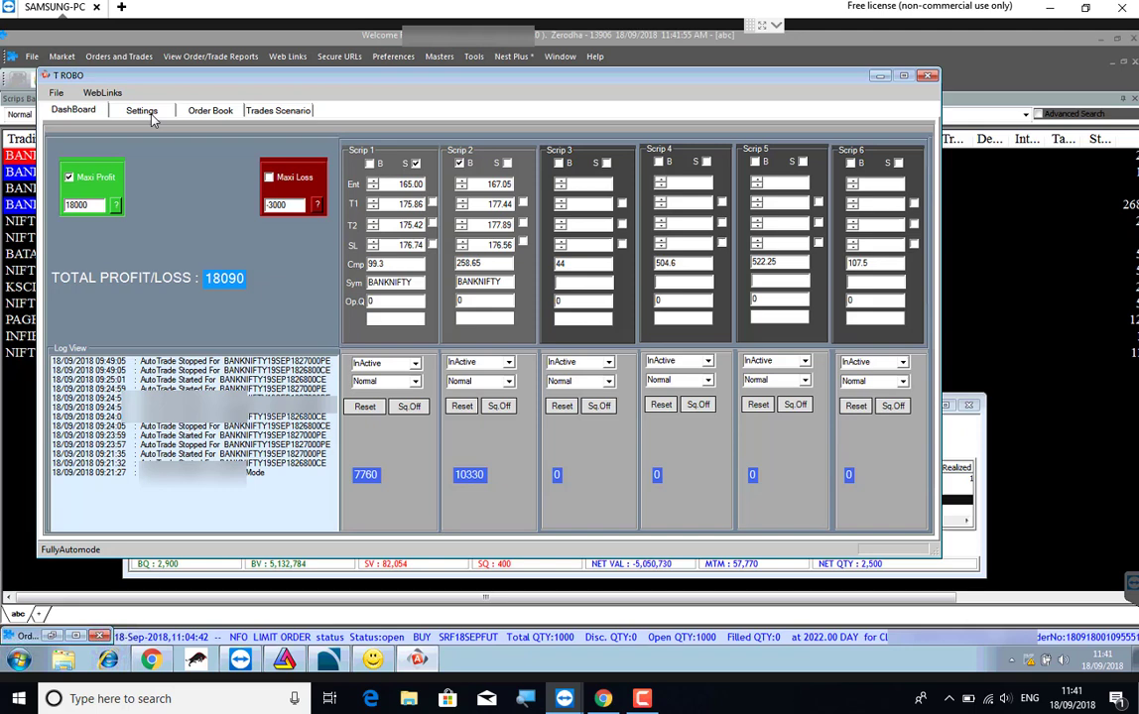
left_click(211, 111)
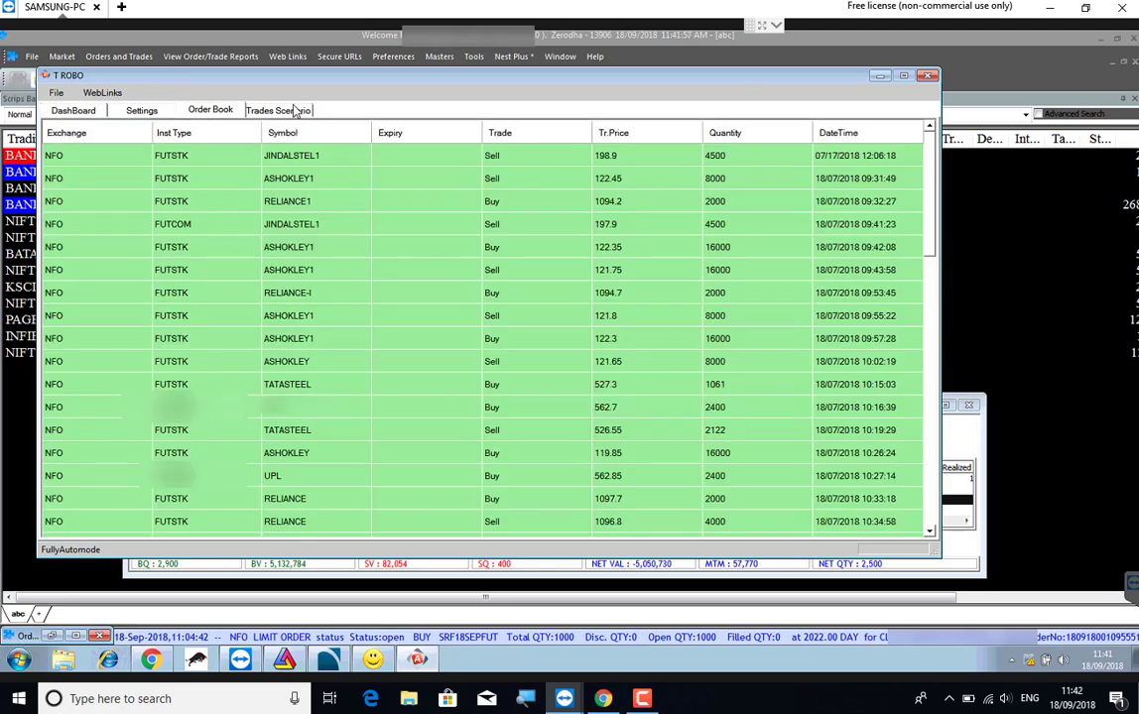
left_click(277, 109)
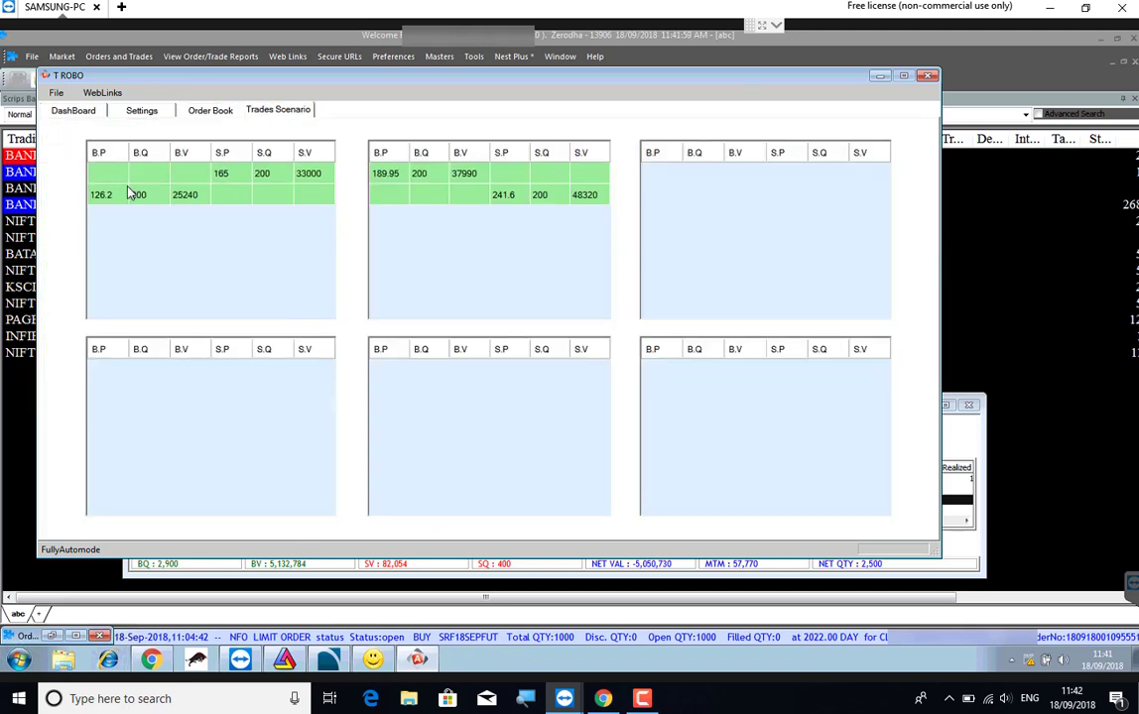
left_click(141, 111)
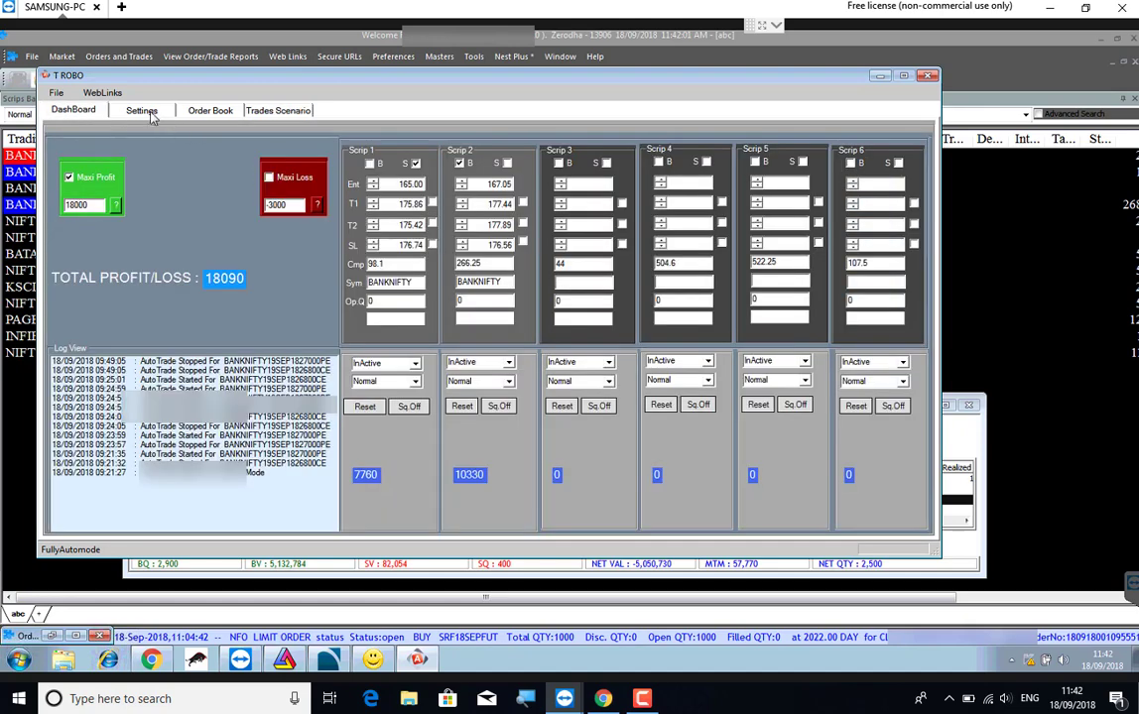
left_click(140, 111)
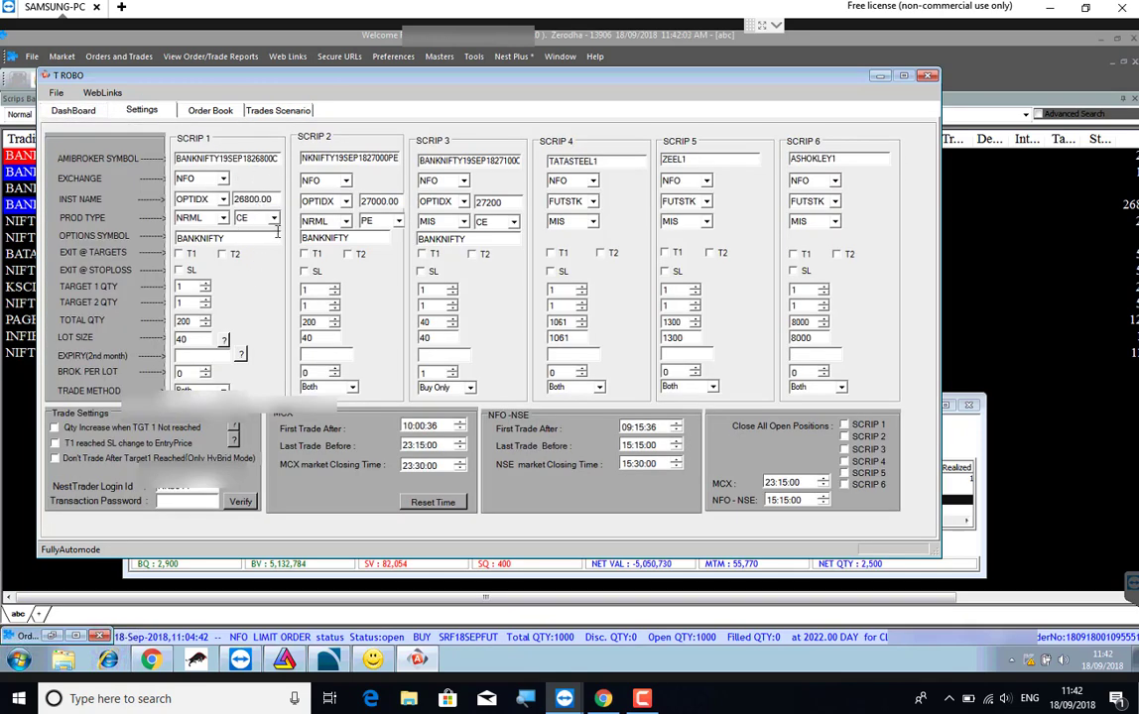
left_click(71, 111)
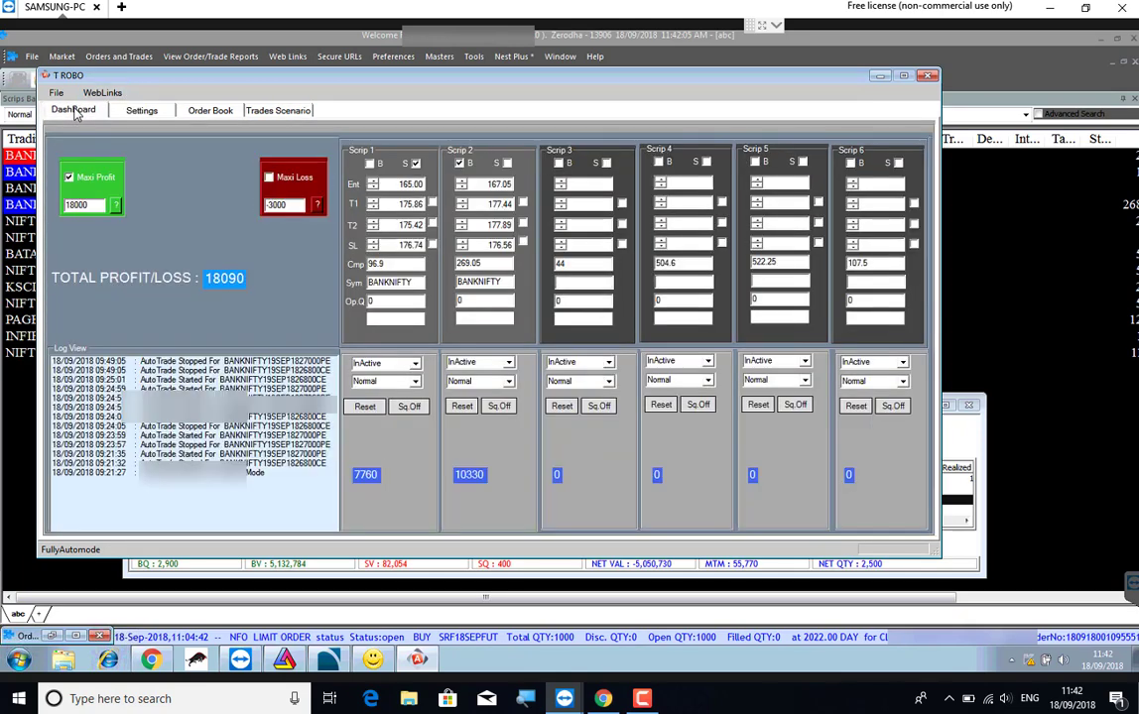
left_click(141, 111)
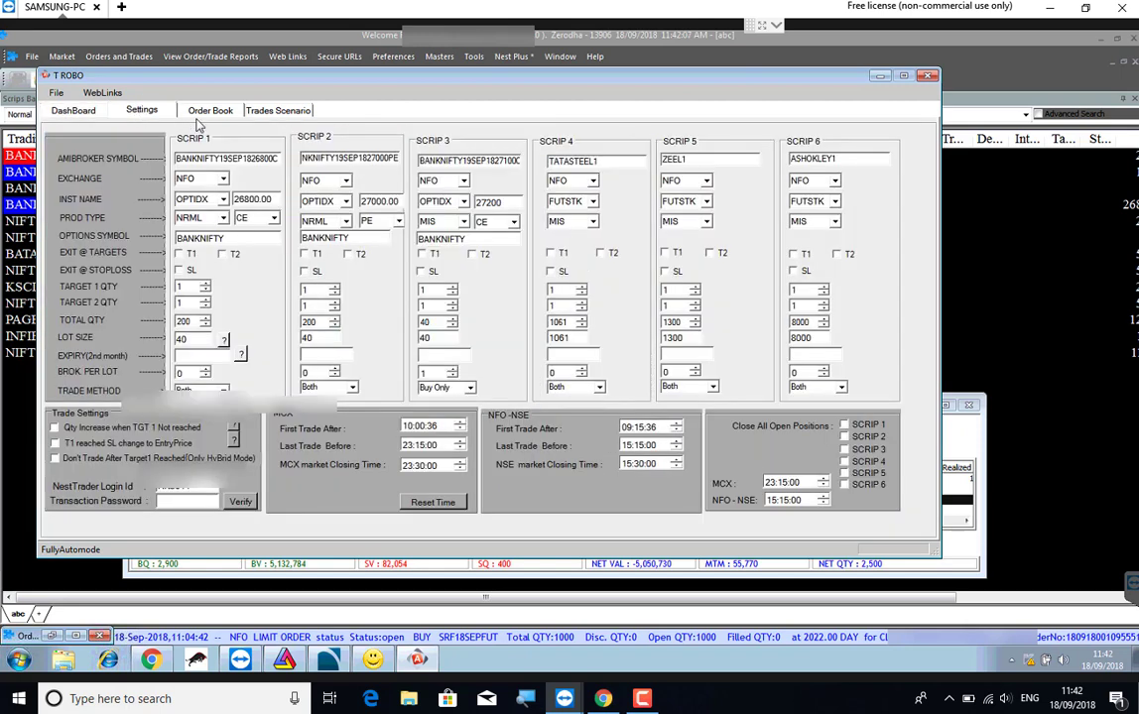
left_click(278, 109)
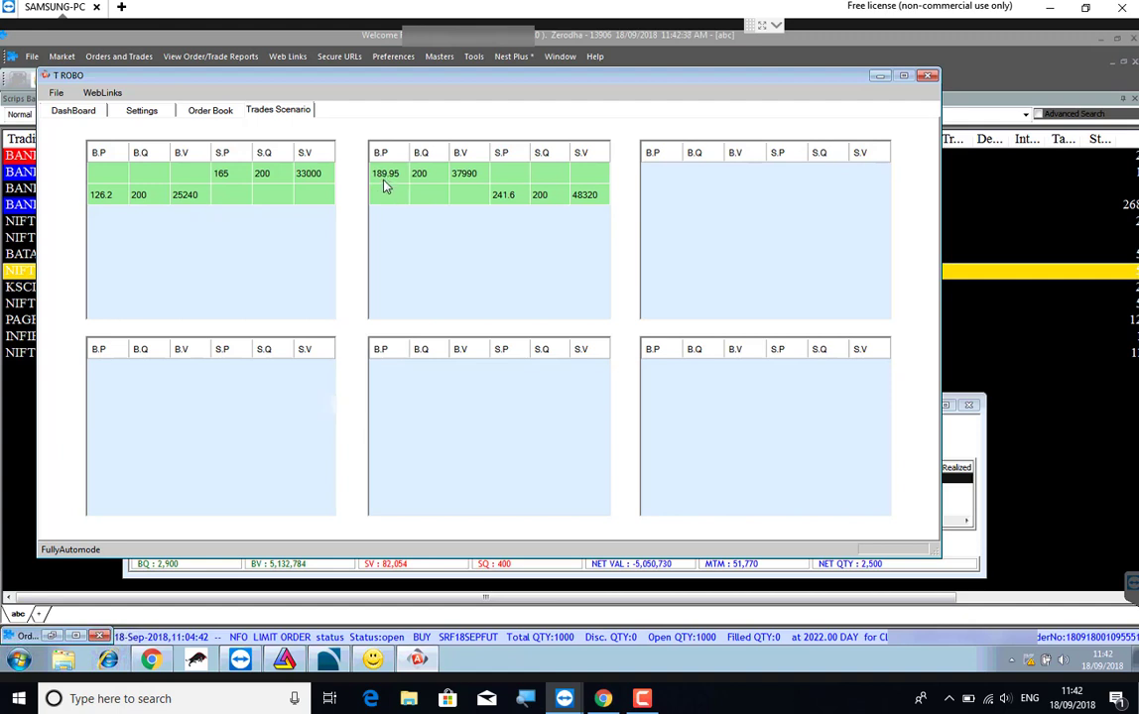
mouse_move(403, 187)
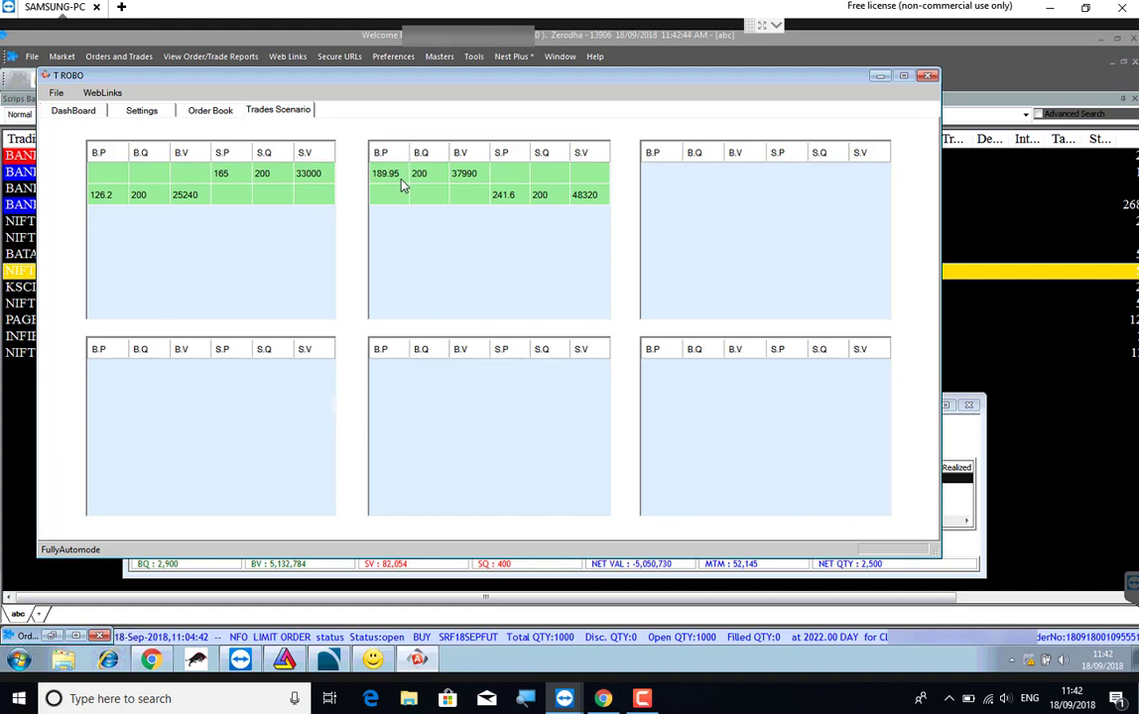
mouse_move(421, 182)
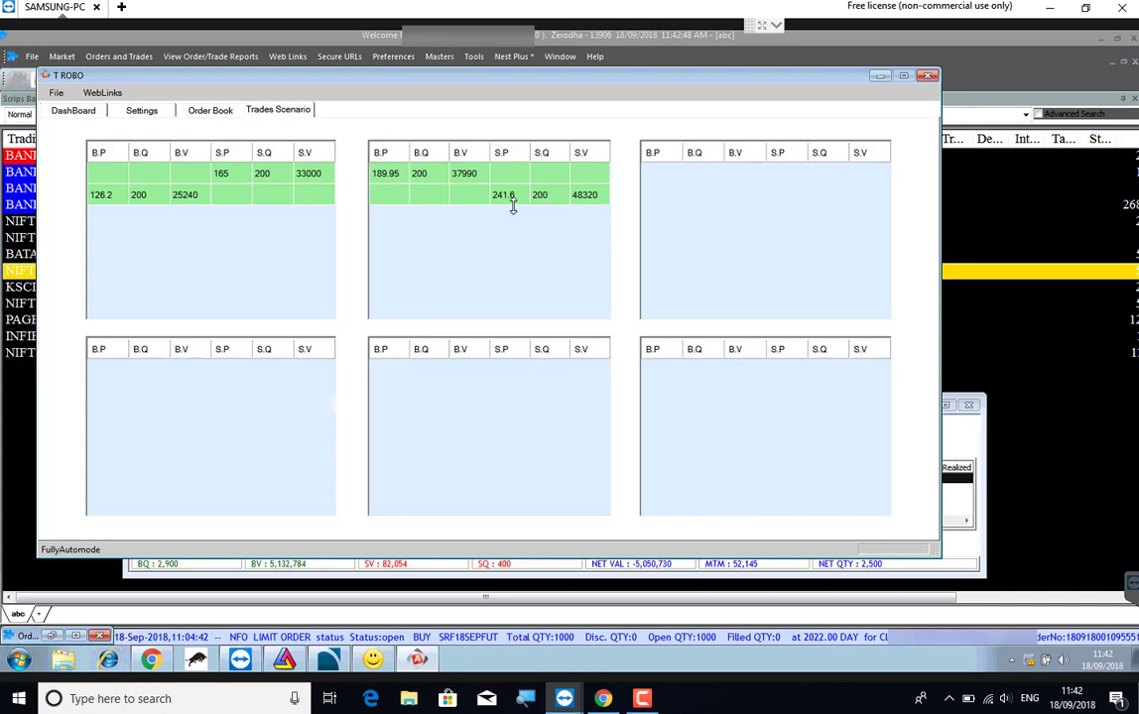
mouse_move(758, 49)
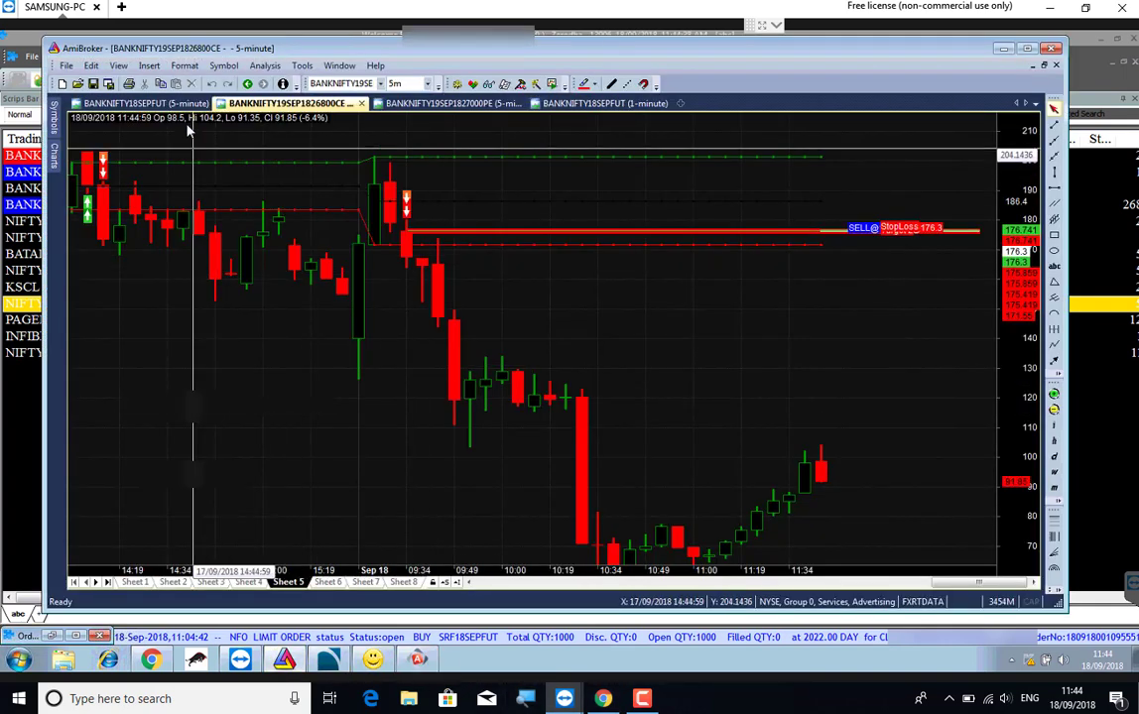
left_click(139, 104)
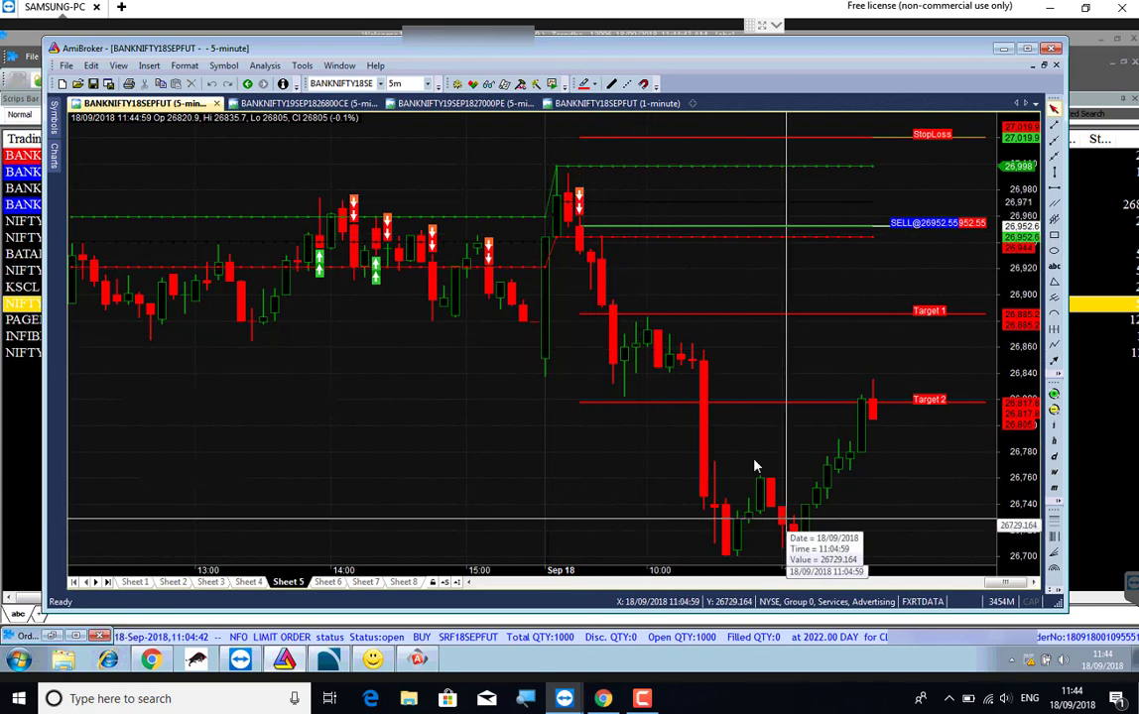
left_click(446, 103)
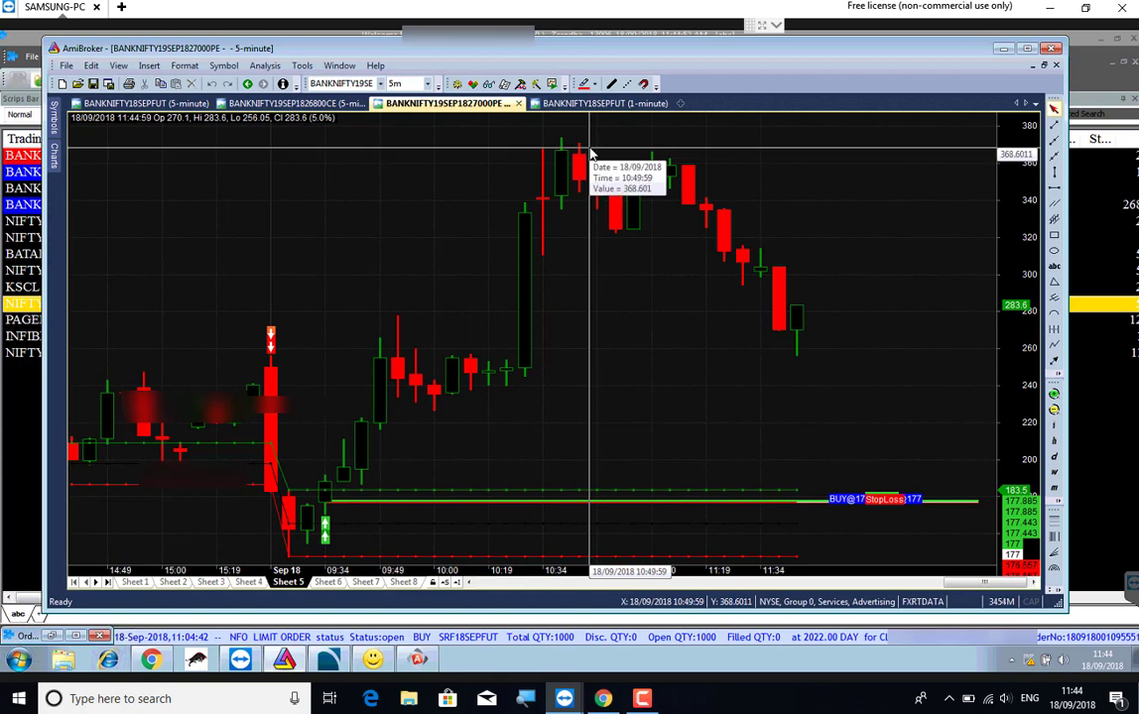
mouse_move(334, 500)
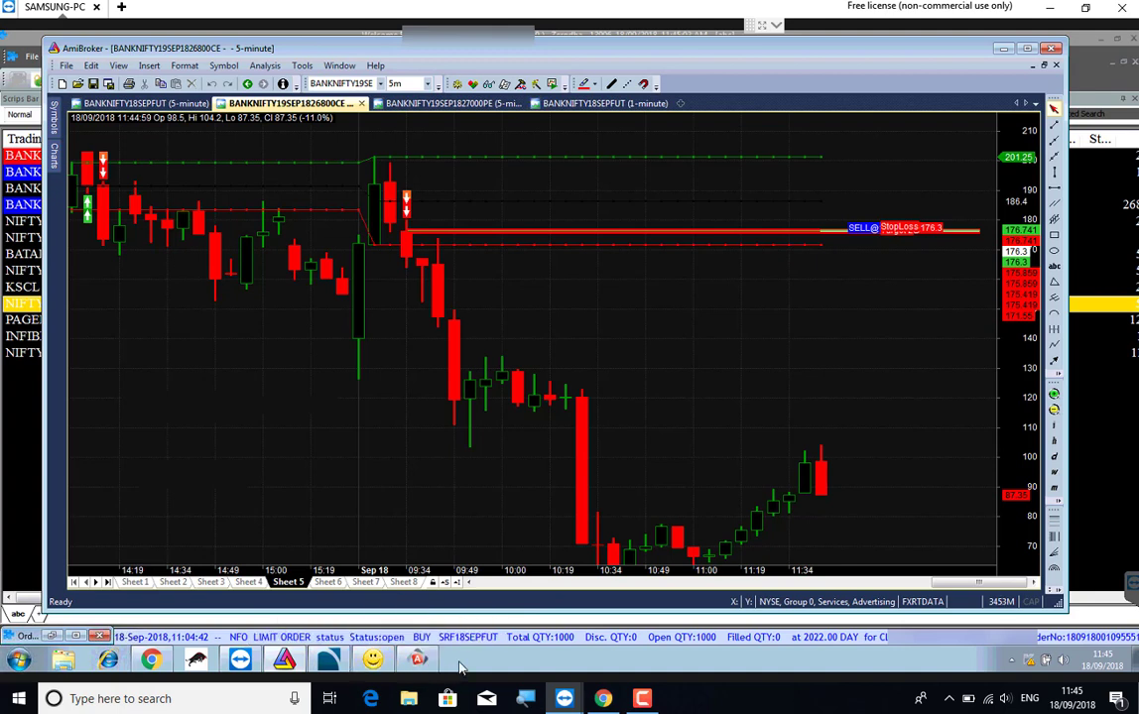
mouse_move(416, 658)
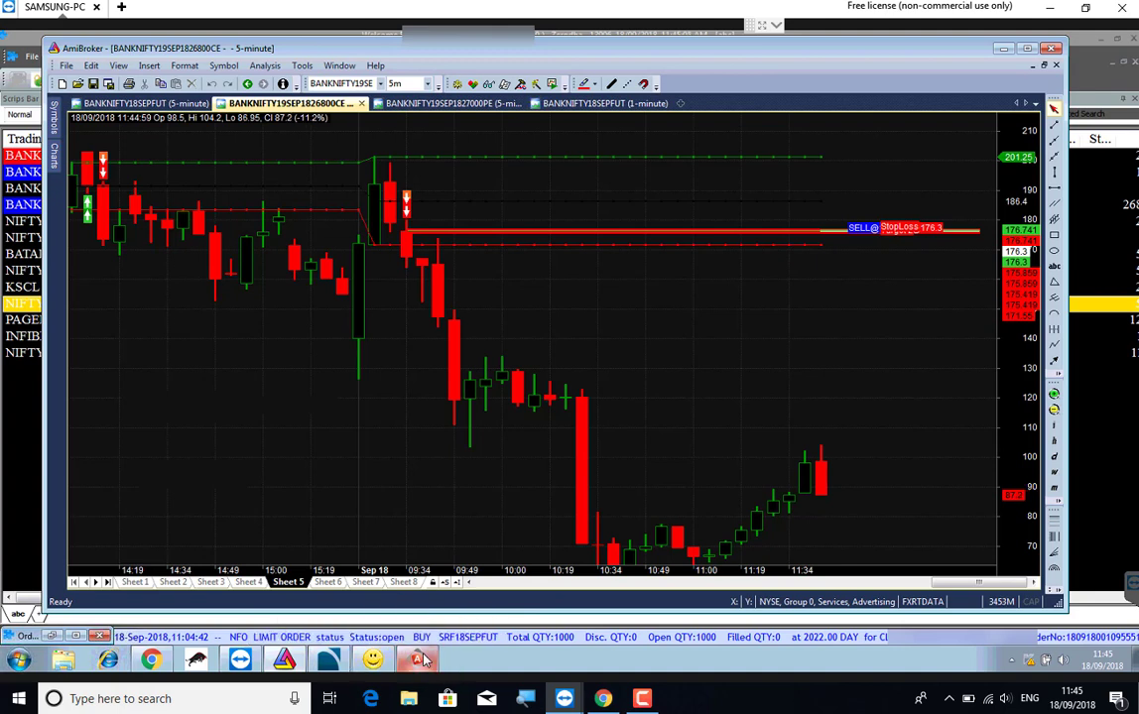